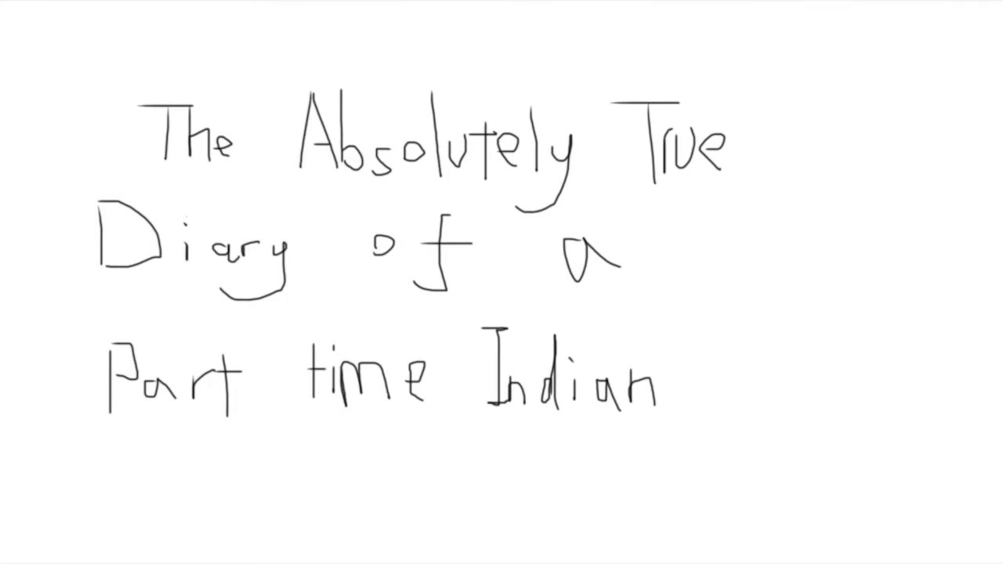
text(by Sherman Alexie)
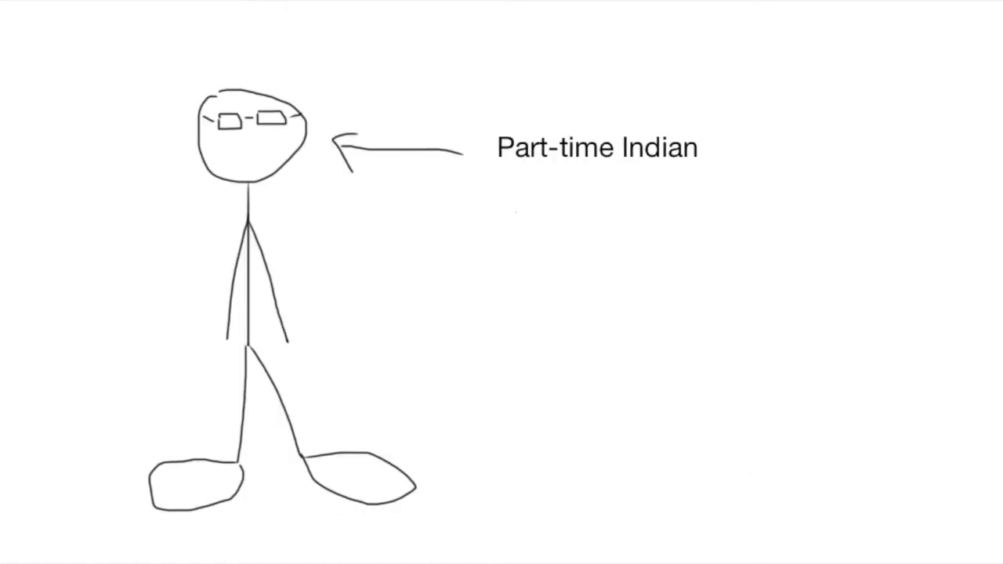
text(Arnold Spirit(Junior))
text(Basketball Player)
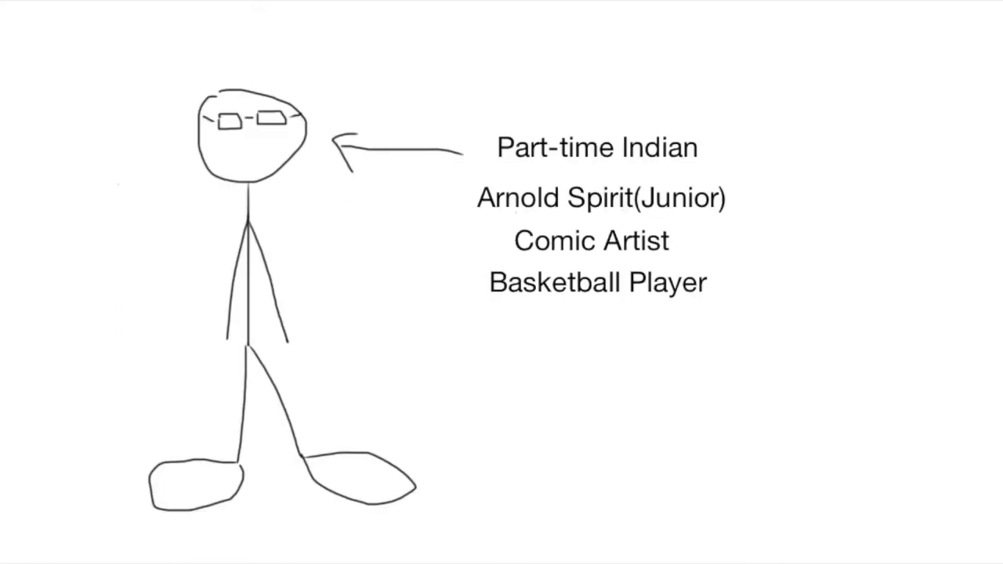
text(Broke)
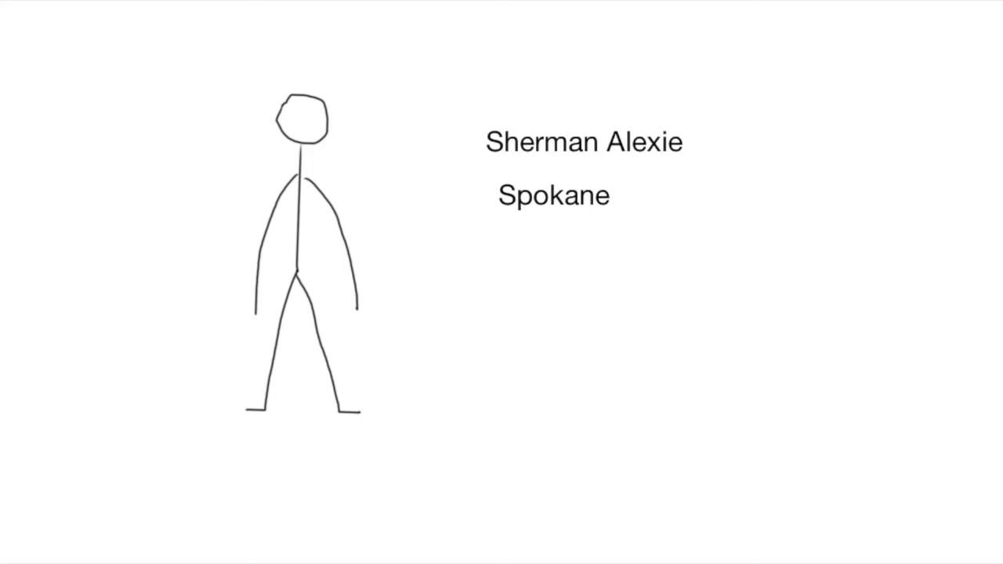
text(Grew up on Spokane Reservation)
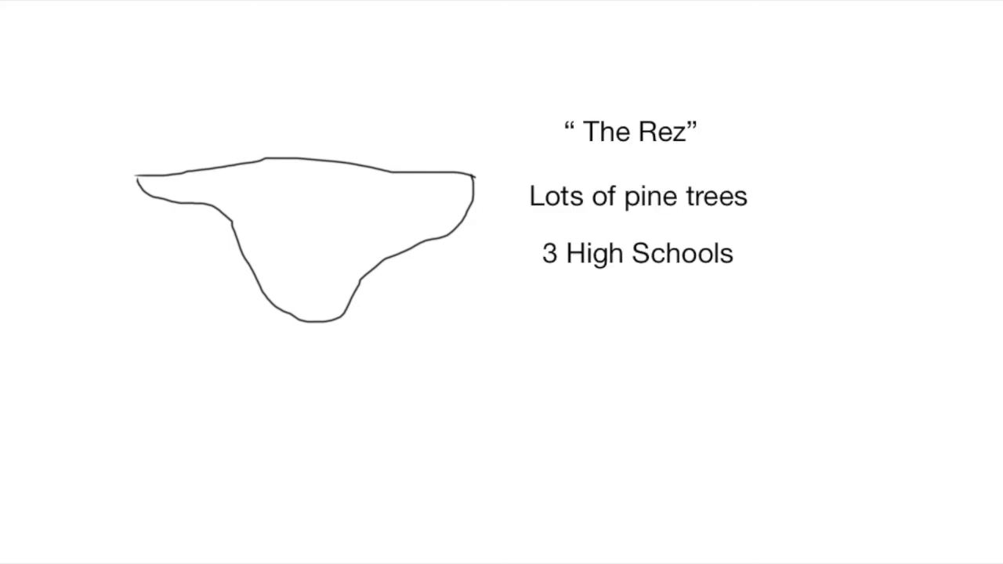
text(Broke)
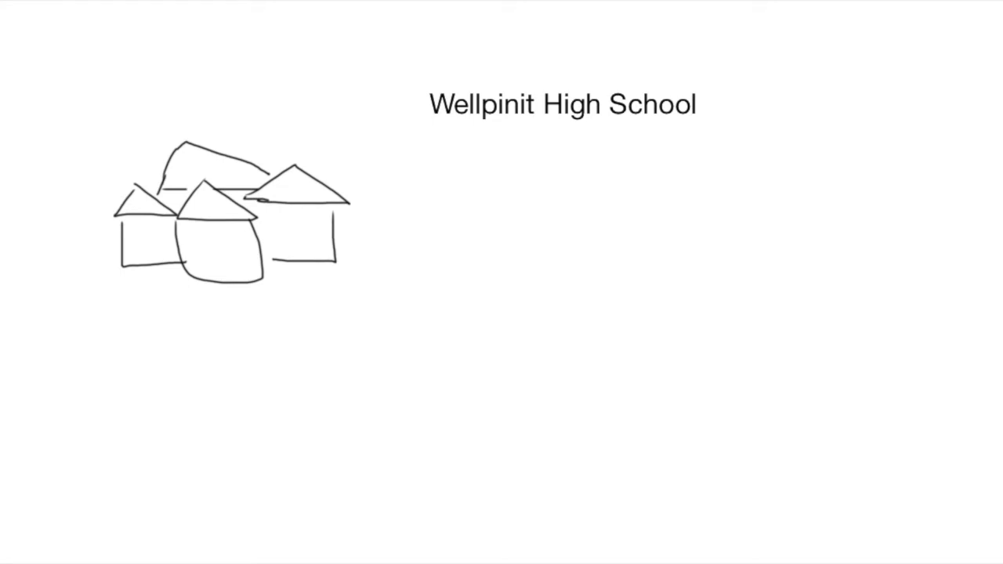
text(Best school on the Reservation)
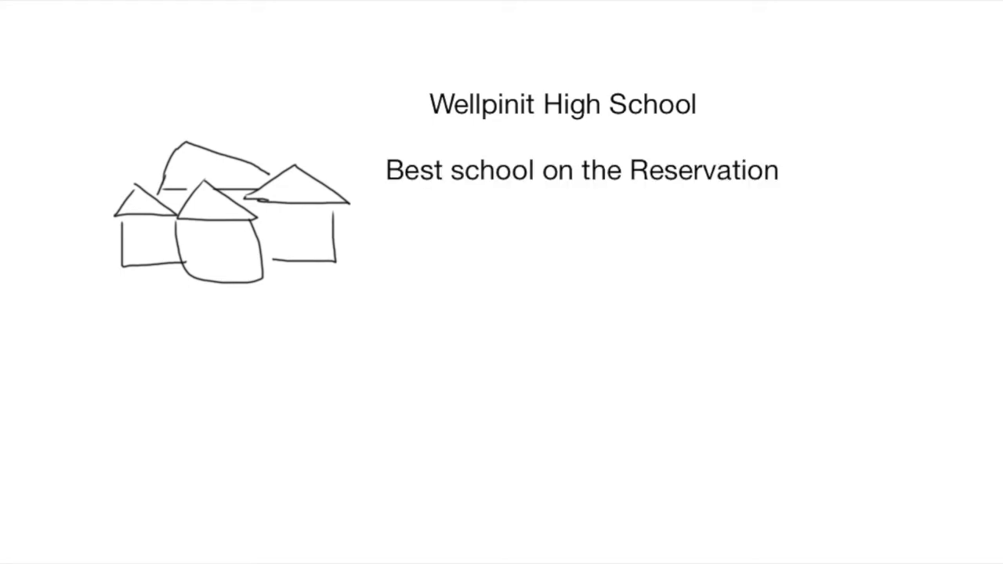
text(Mascot: Wellpinit Redskins)
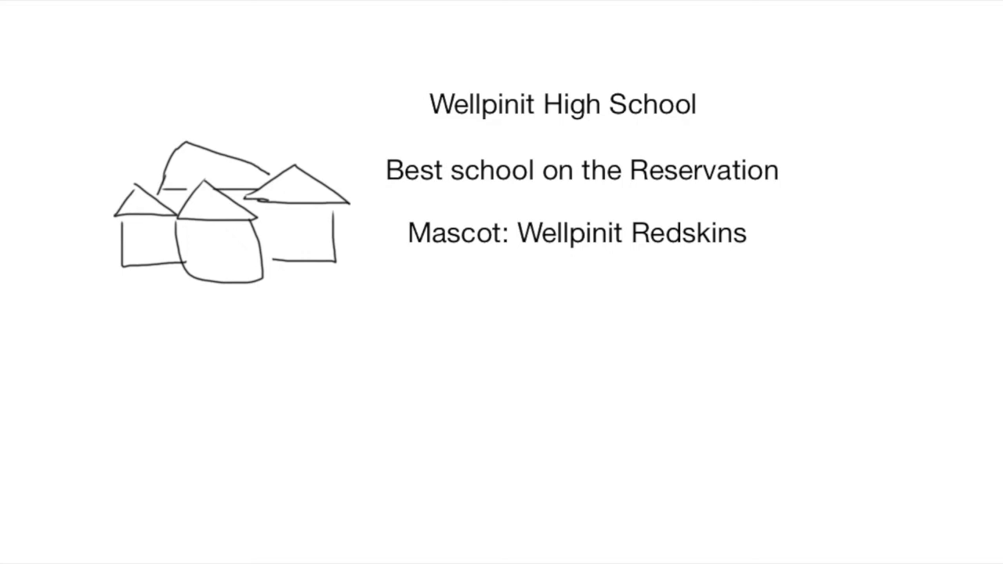
text(Strong Basketball Team)
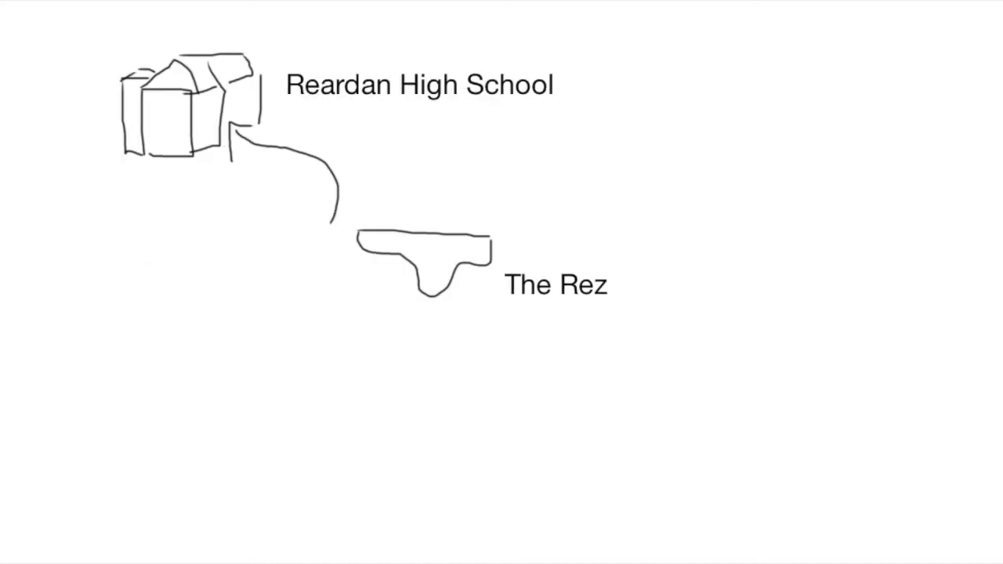
text(22 mi)
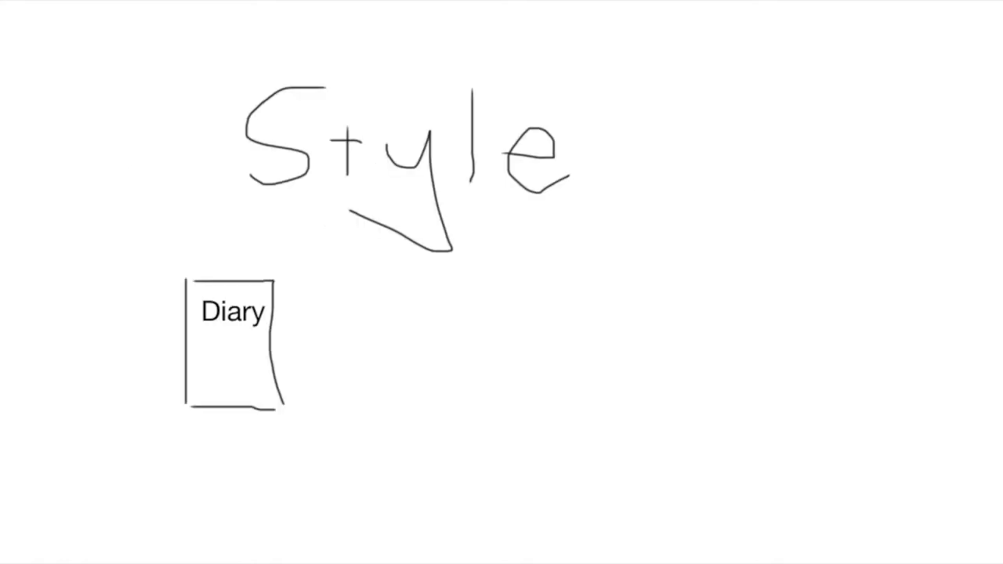
text(Written in a Diary form)
text(Contains Comics)
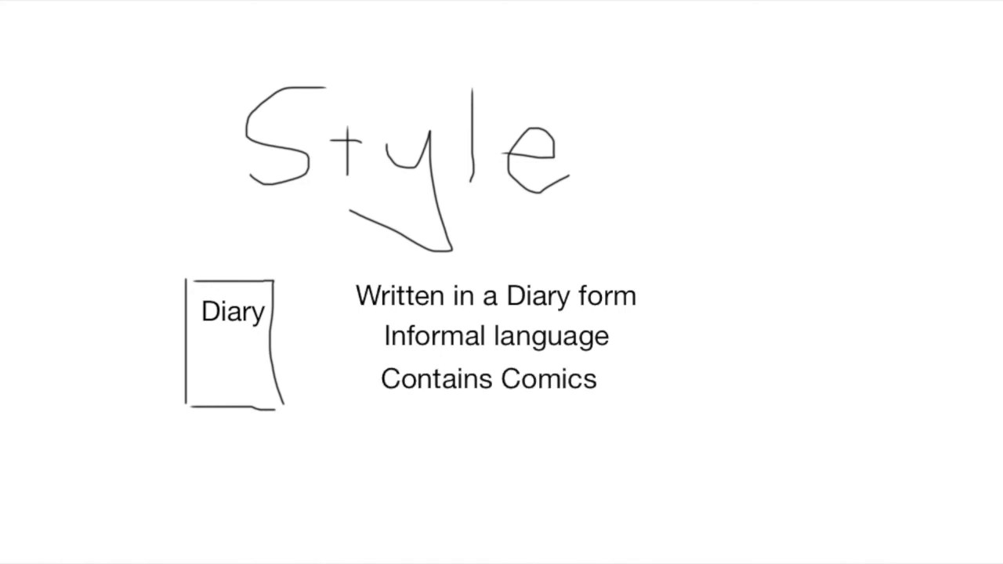
text(Humorous)
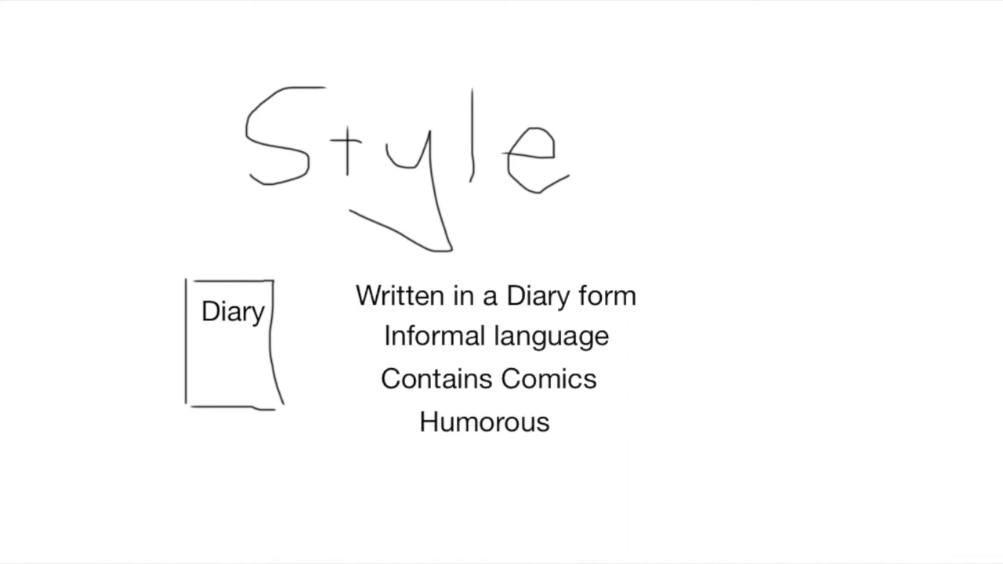